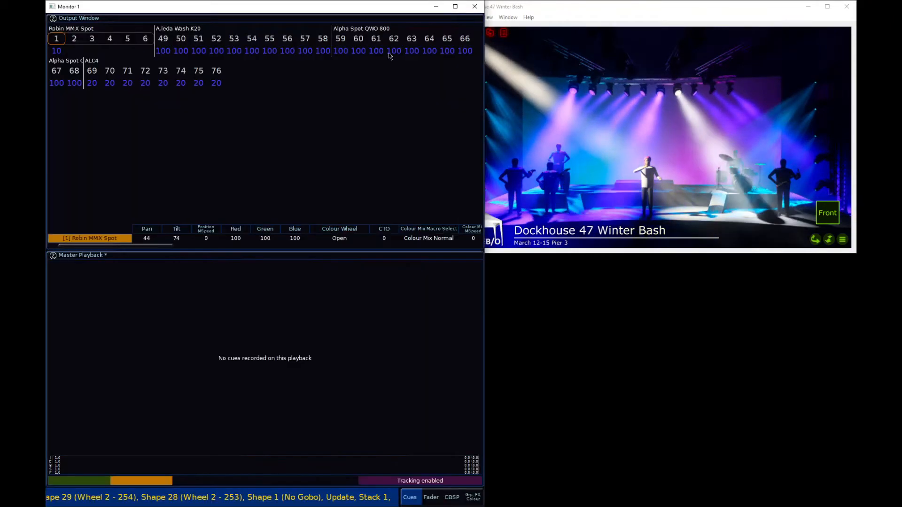
# Switch Monitor 1 to the Groups, Effects and Colour Palettes layout
pyautogui.click(430, 497)
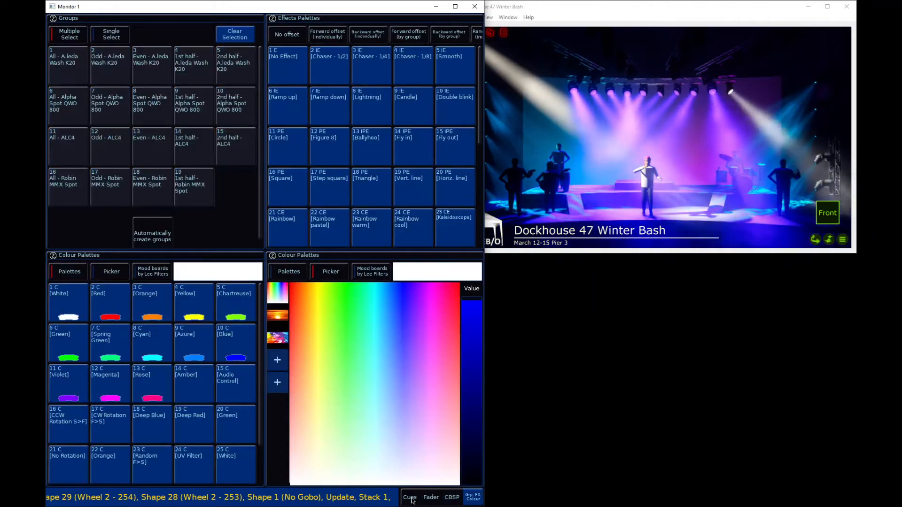
pyautogui.click(408, 496)
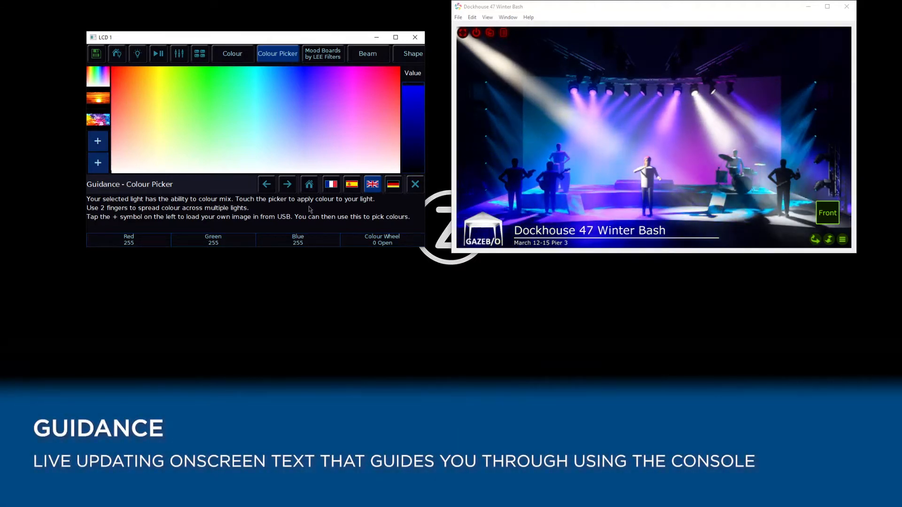
# View the colour palettes and LEE mood boards, close the Guidance panel, then show the Output Window
pyautogui.click(232, 53)
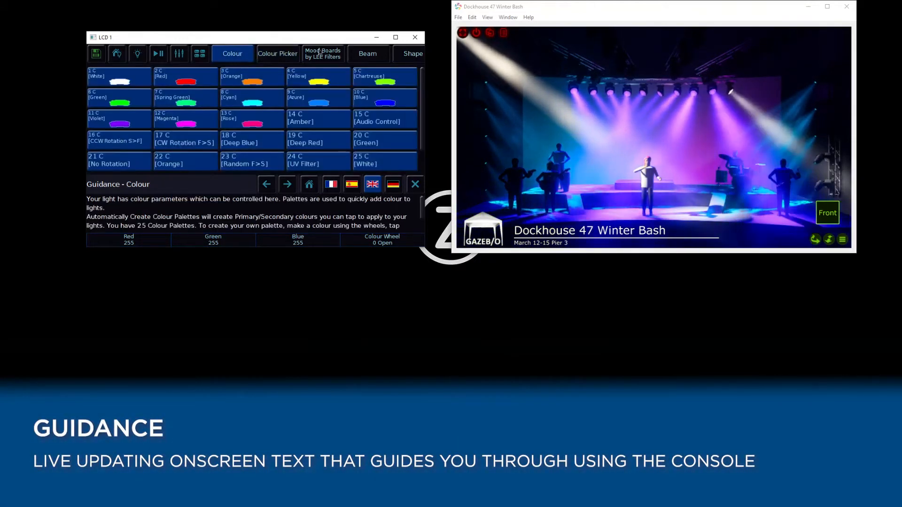
pyautogui.click(322, 52)
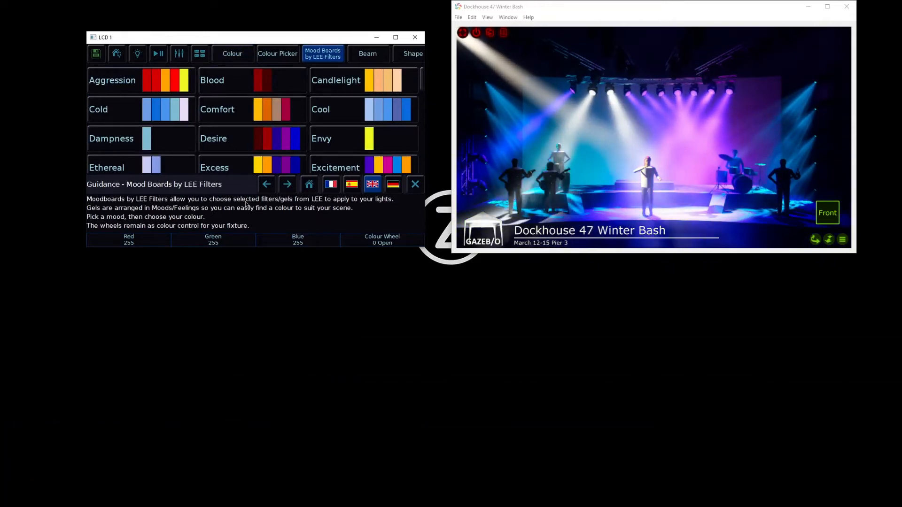
pyautogui.click(414, 184)
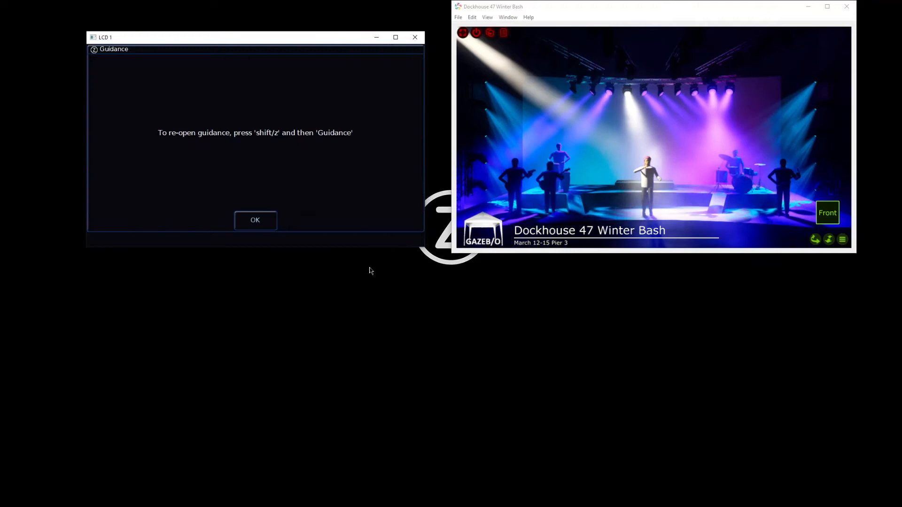
pyautogui.click(255, 220)
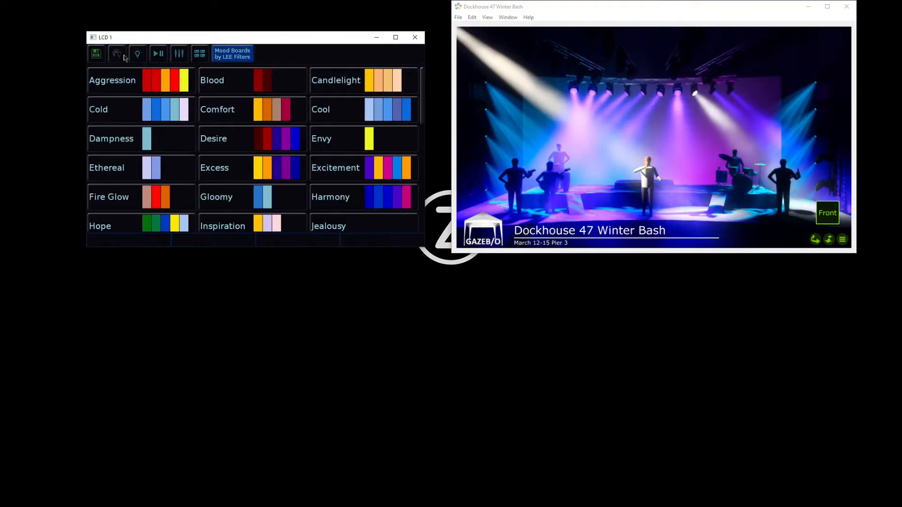
pyautogui.click(137, 54)
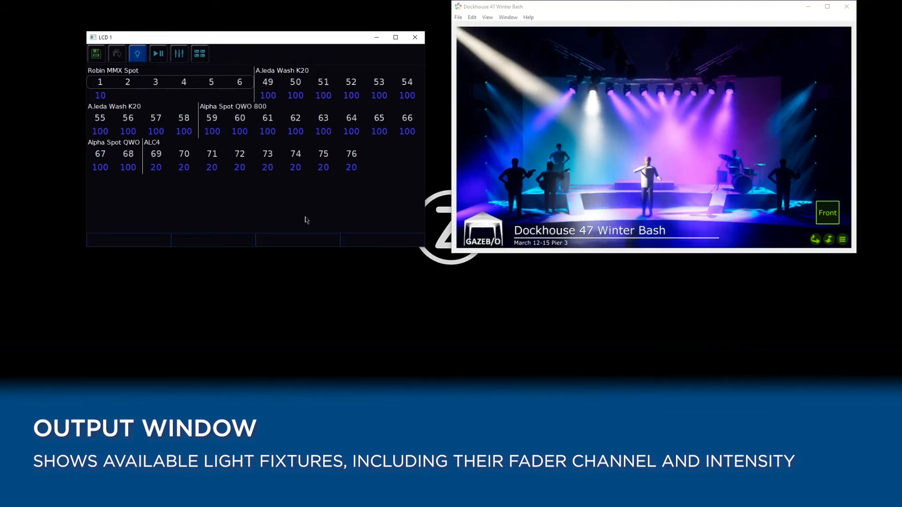
# Show the Master Playback cues view on LCD 1
pyautogui.click(158, 54)
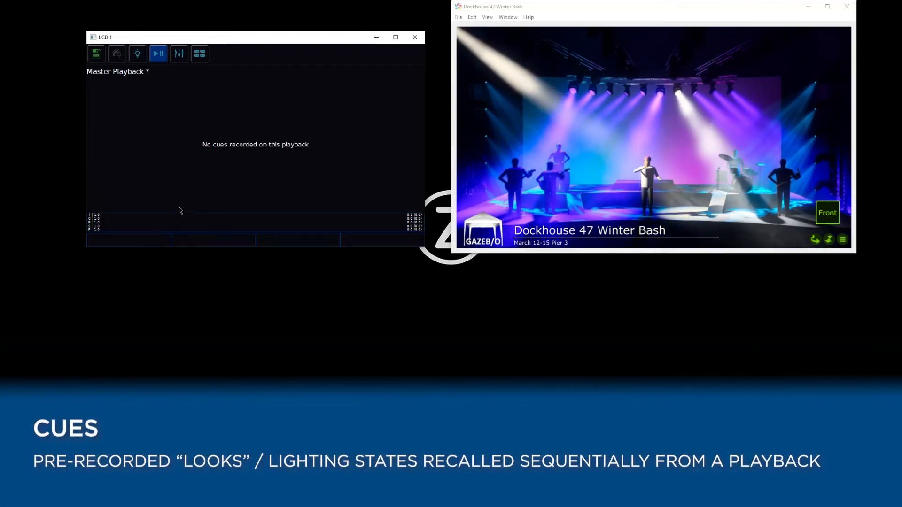
# Show the faders window, then the automatically created fixture groups
pyautogui.click(179, 53)
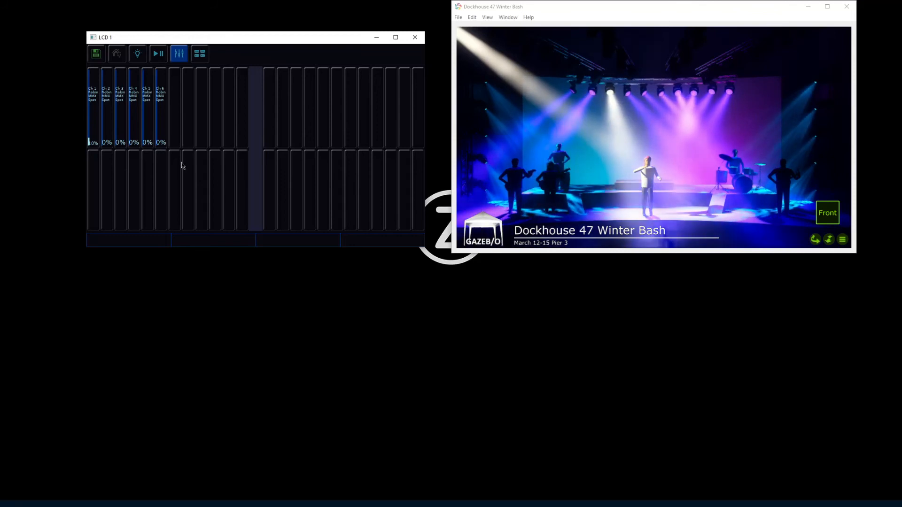
pyautogui.click(199, 52)
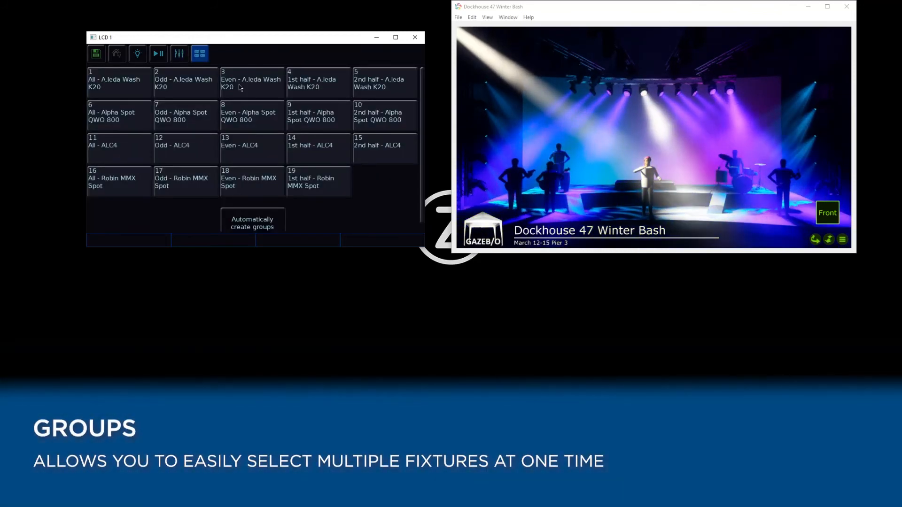